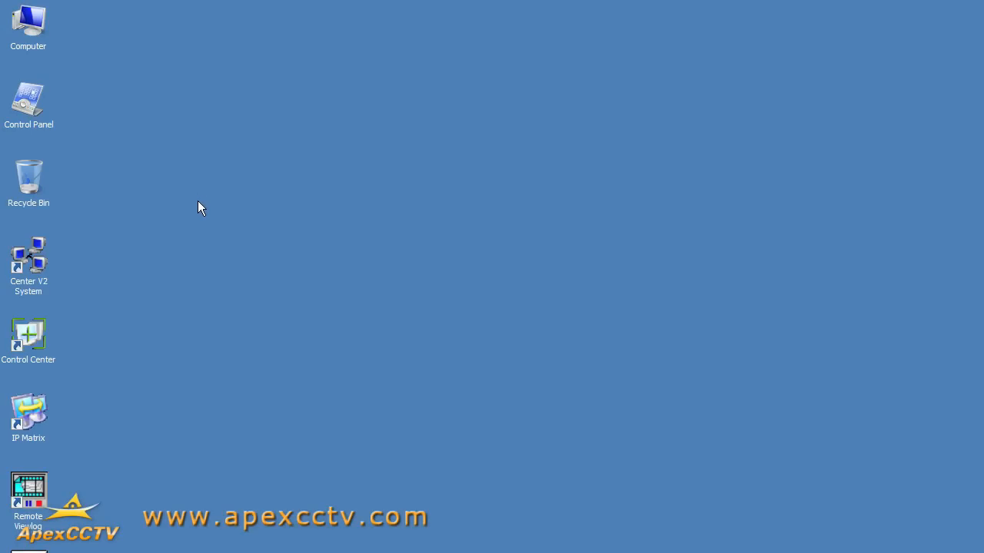
pyautogui.moveTo(219, 217)
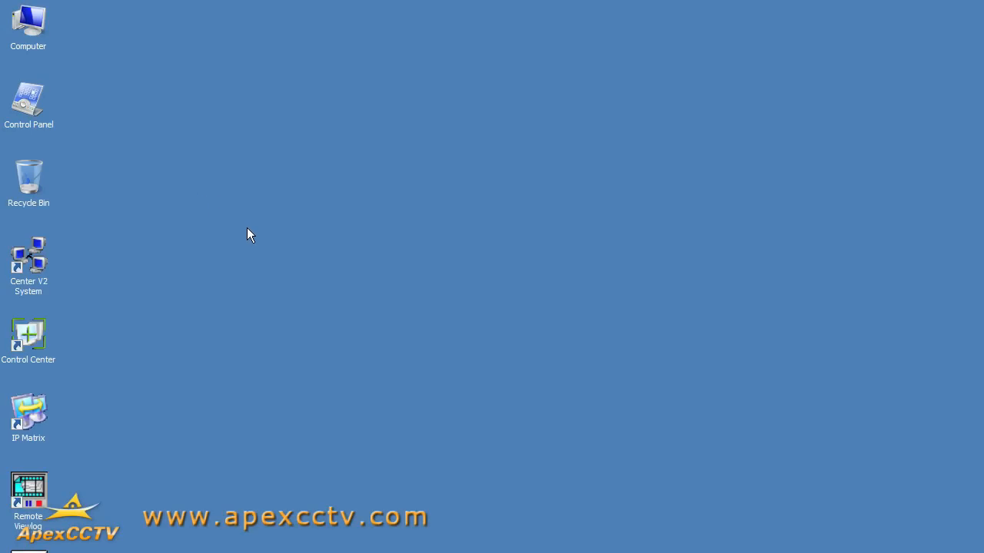
pyautogui.moveTo(247, 243)
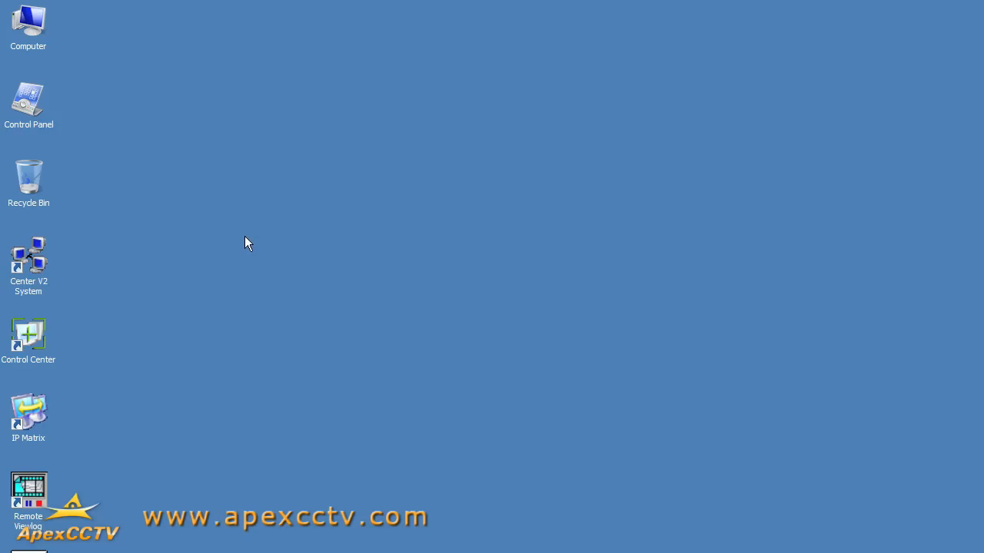
pyautogui.moveTo(159, 275)
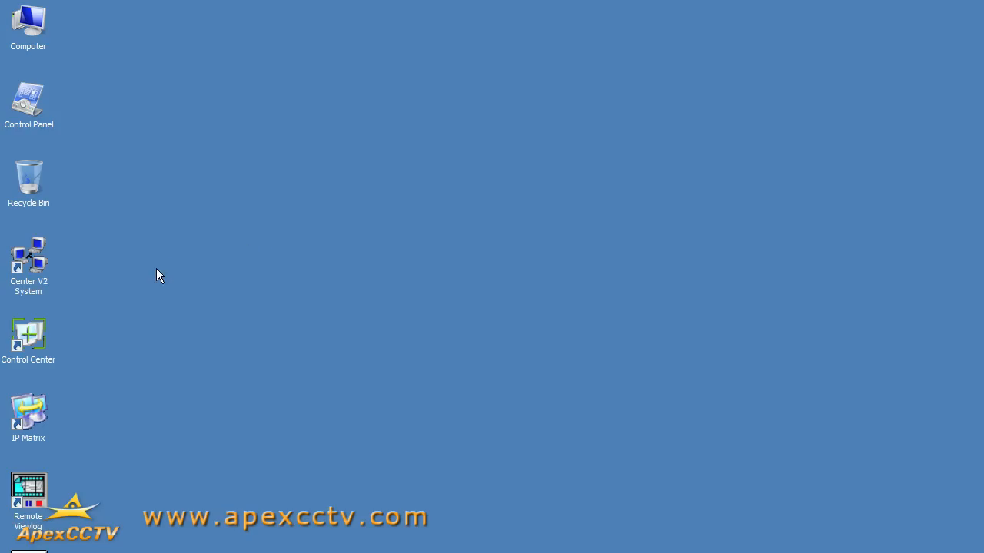
pyautogui.moveTo(537, 263)
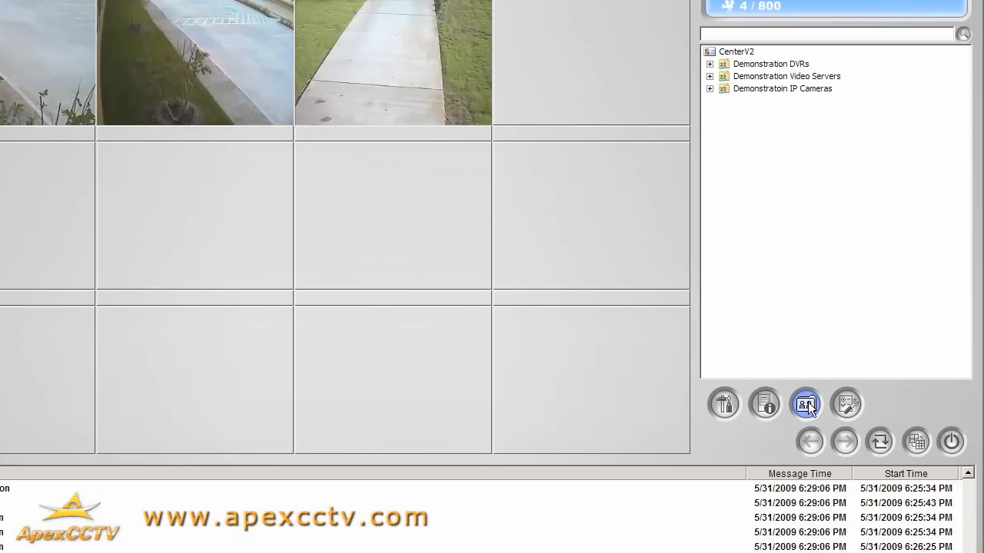
# Browse the Demonstration IP Cameras group in the address book, then exit Center V2.
pyautogui.click(804, 404)
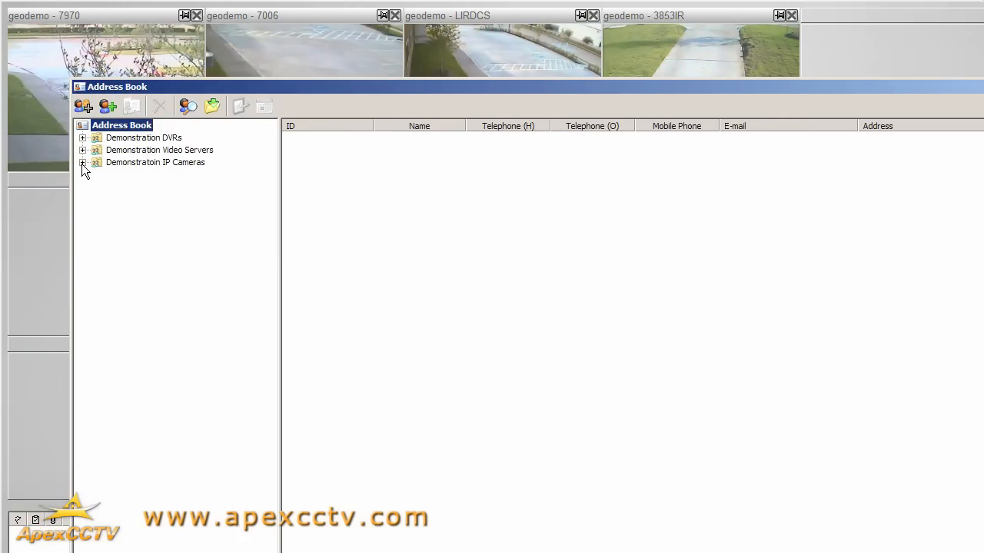
pyautogui.click(82, 162)
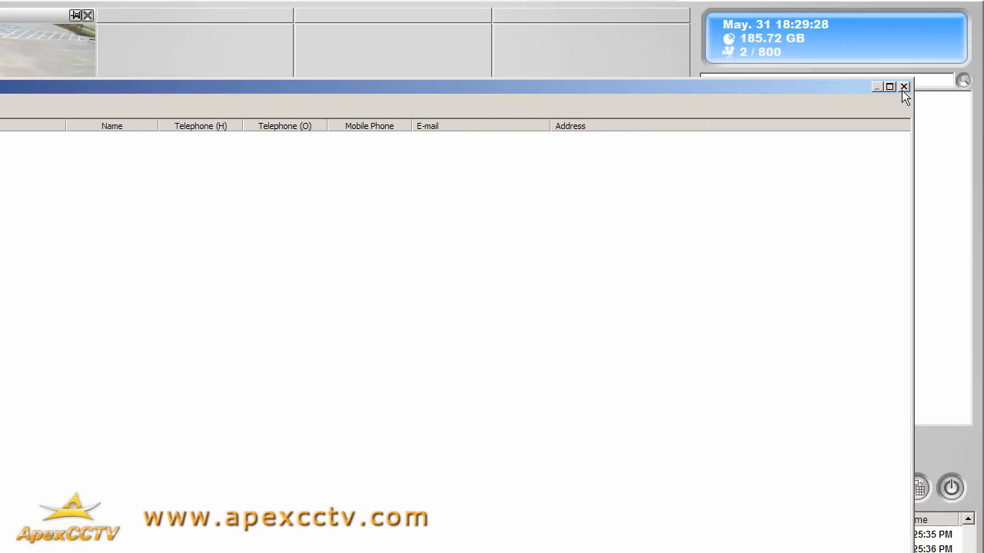
pyautogui.click(903, 86)
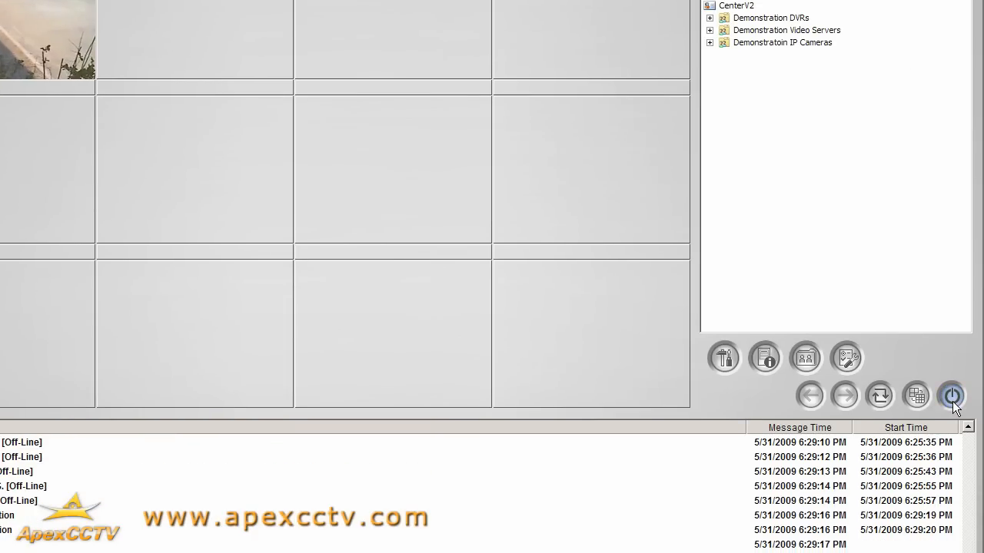
pyautogui.click(951, 395)
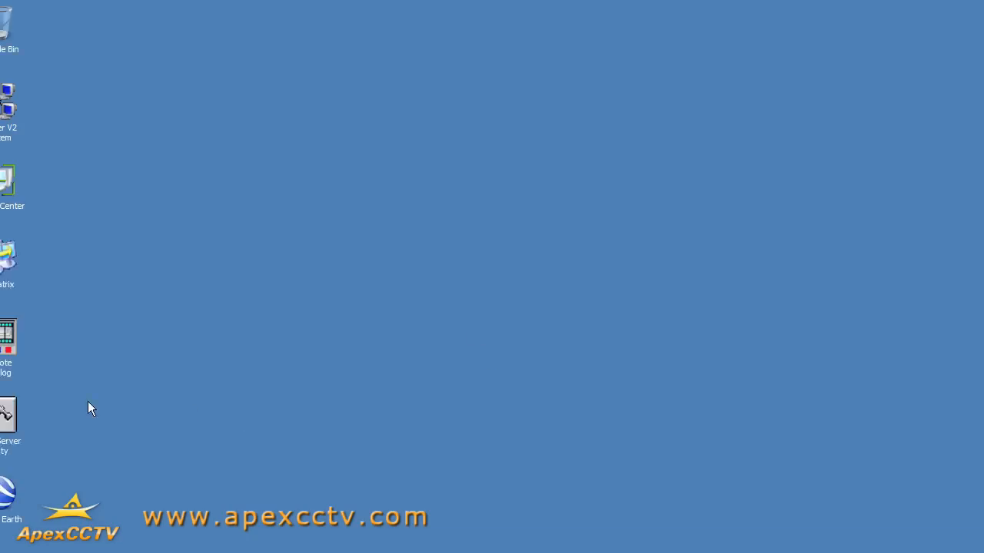
# Load the camera login page at 192.168.1.64 in Internet Explorer.
pyautogui.click(23, 543)
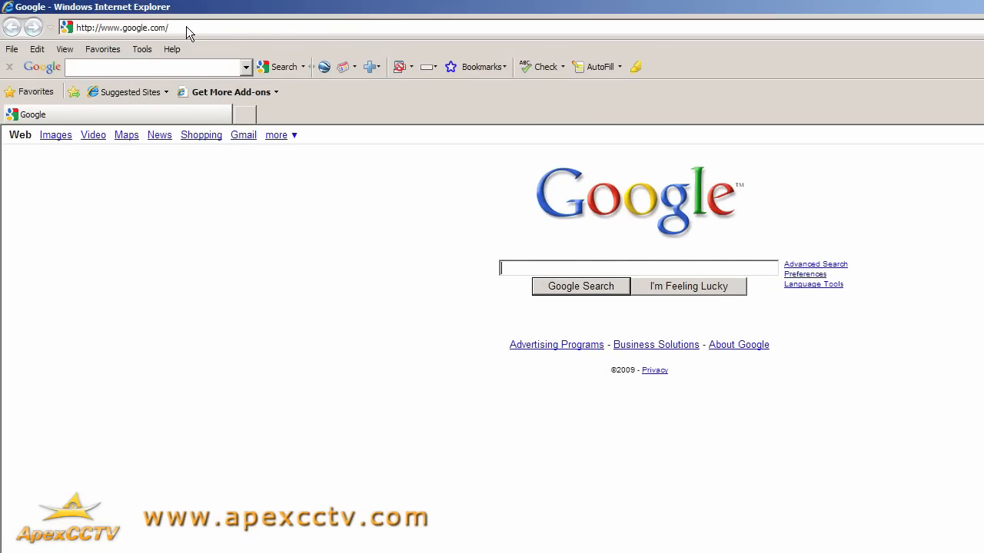
pyautogui.write('192.3')
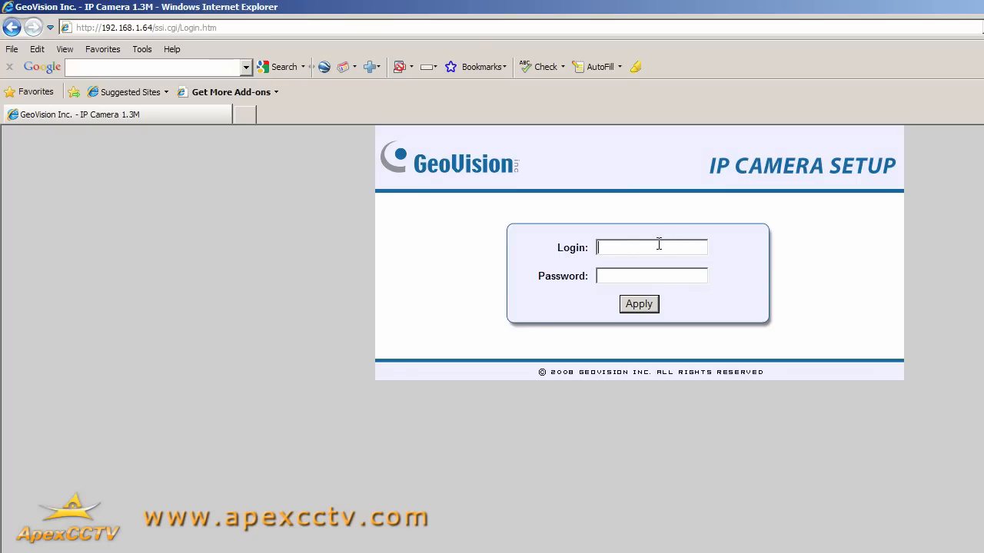
# Log in to the Web-Manager as admin to reach Live View.
pyautogui.write('admin')
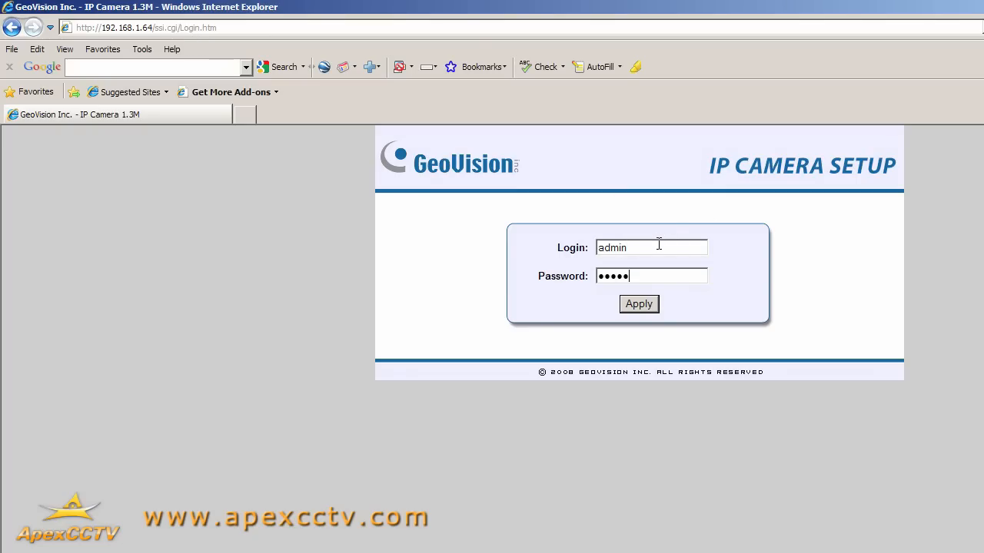
pyautogui.click(638, 304)
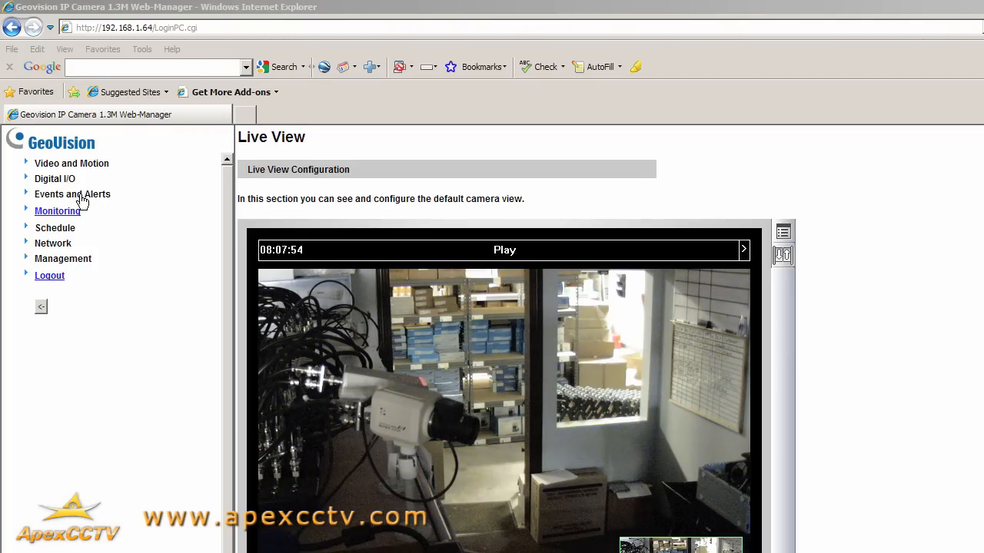
# Open the Center V2 page under Events and Alerts.
pyautogui.click(73, 193)
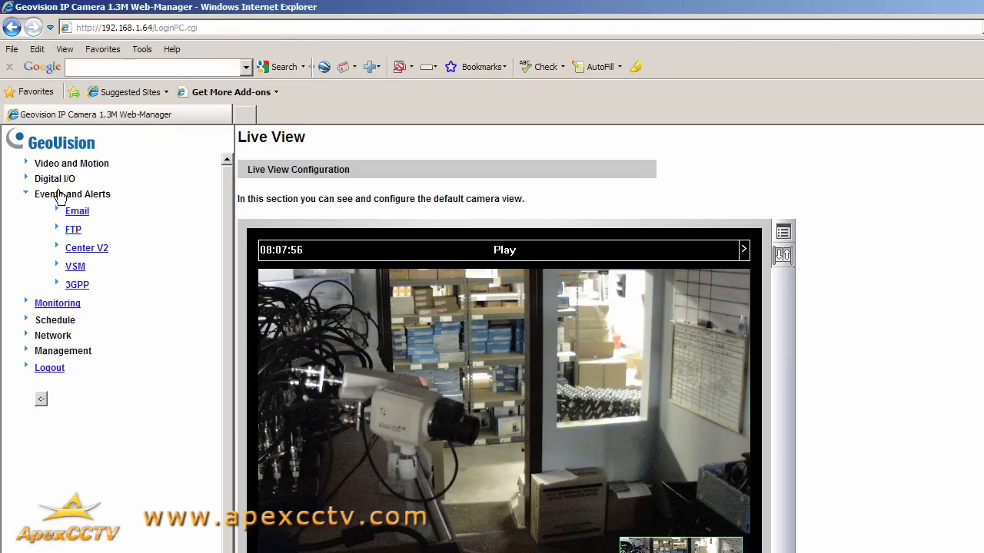
pyautogui.moveTo(86, 247)
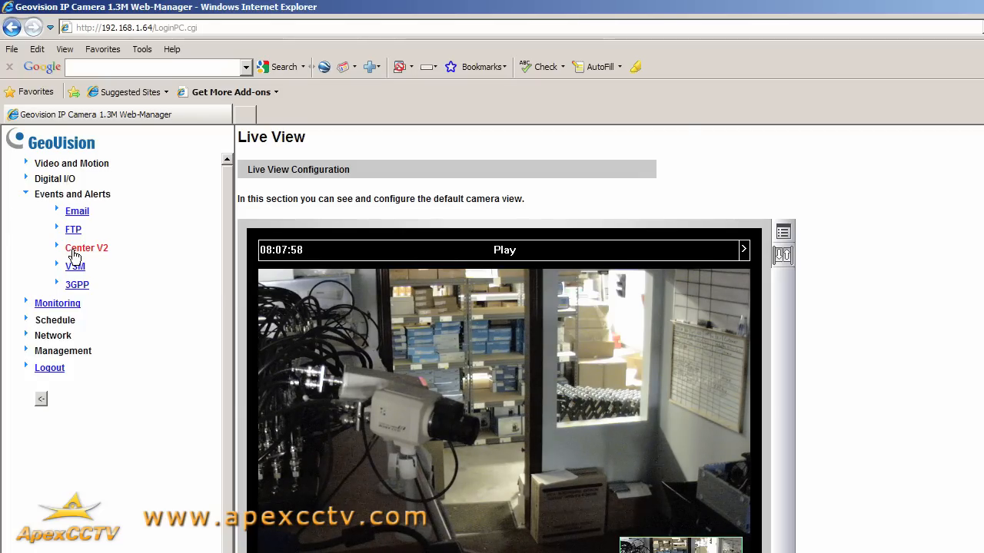
pyautogui.click(86, 248)
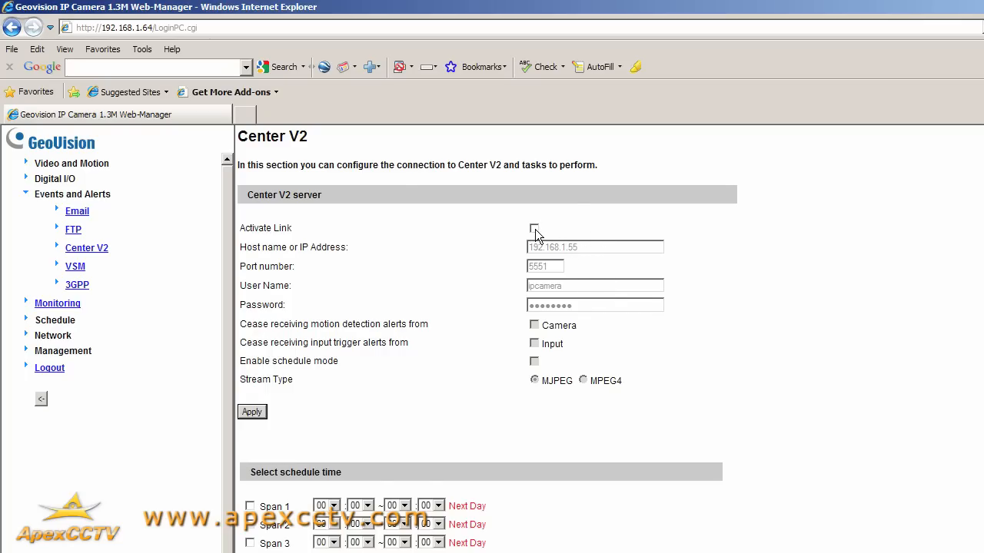
# Activate the Center V2 link to 192.168.1.55 port 5551 with credentials and apply.
pyautogui.click(534, 228)
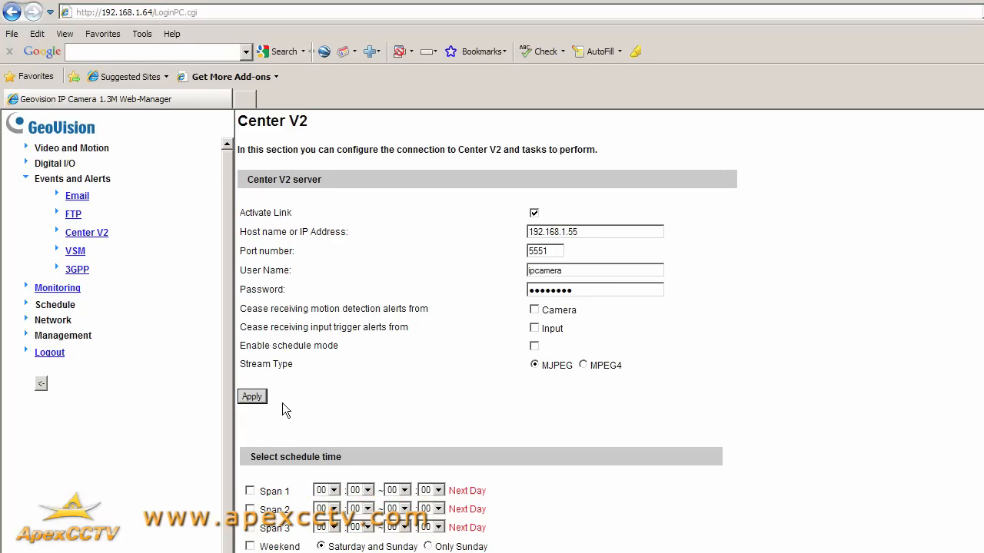
pyautogui.moveTo(558, 368)
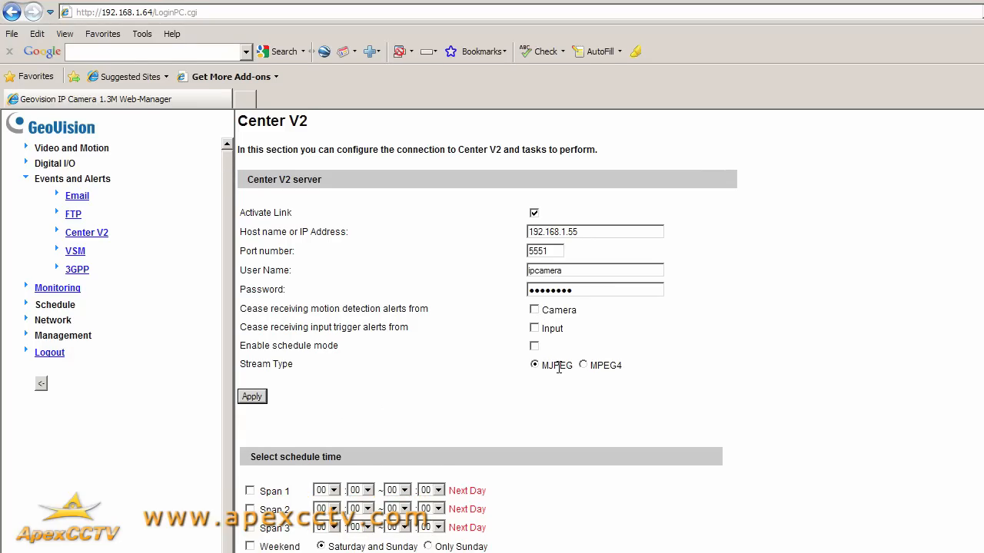
pyautogui.moveTo(517, 377)
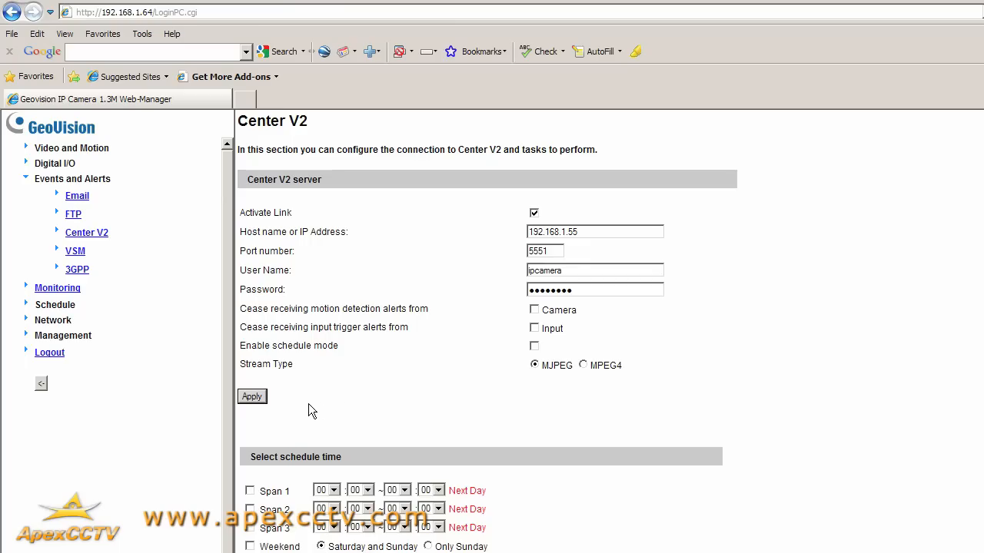
pyautogui.scroll(-3)
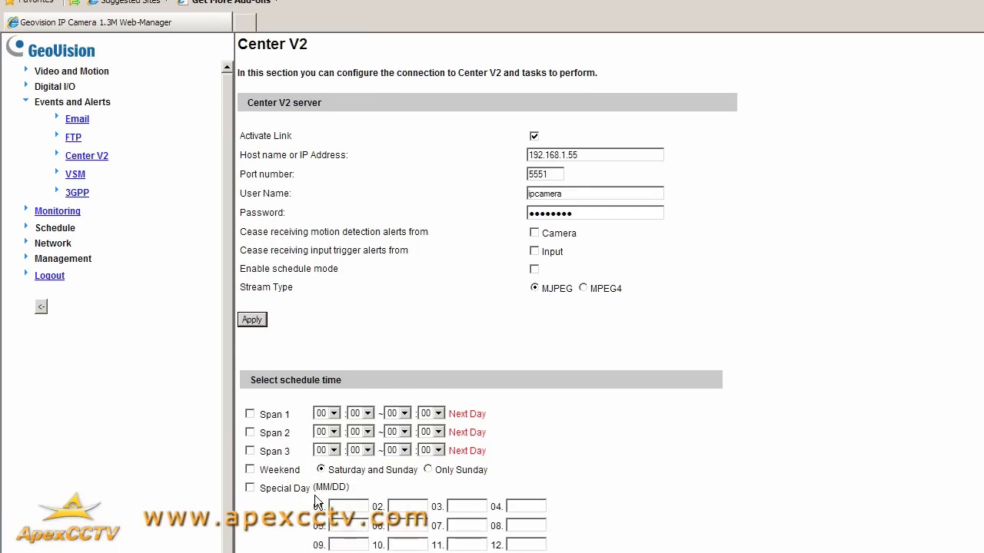
pyautogui.scroll(-3)
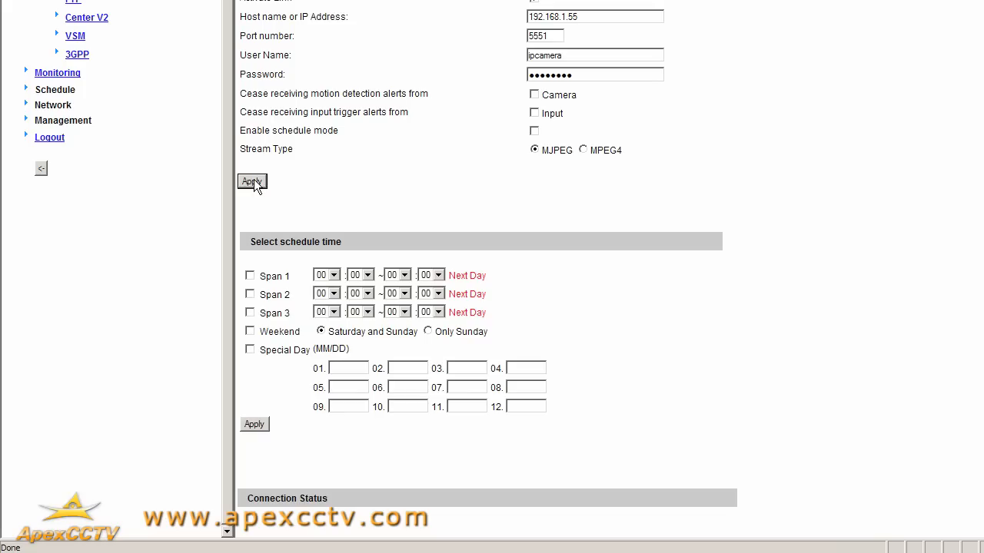
pyautogui.click(252, 181)
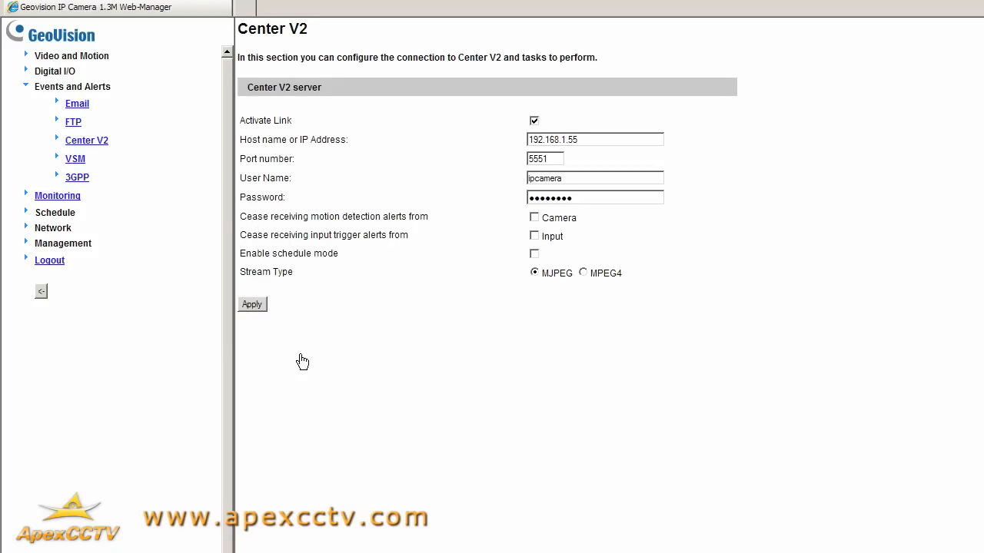
# Scroll to Connection Status to confirm it reads Connected with a connected time.
pyautogui.scroll(-3)
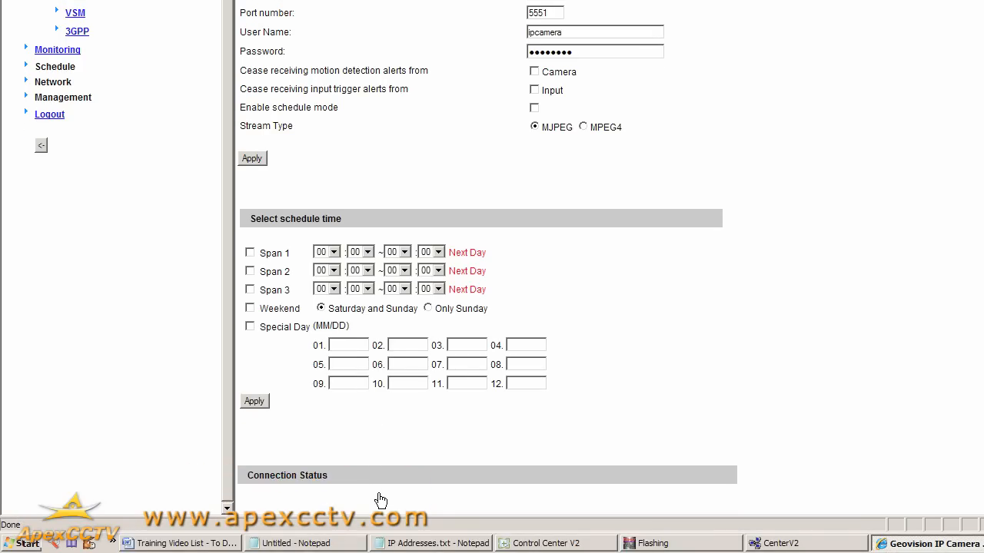
pyautogui.moveTo(392, 503)
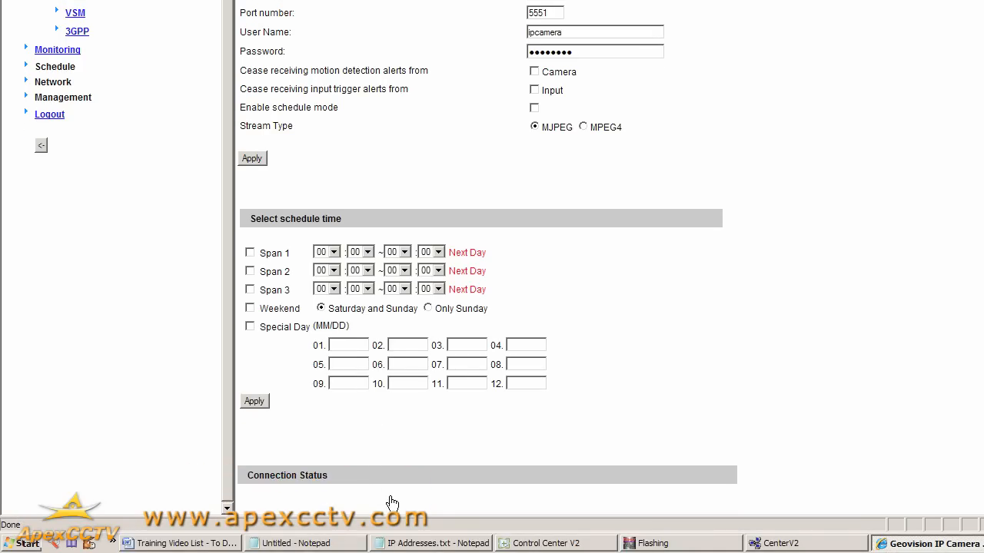
pyautogui.moveTo(397, 498)
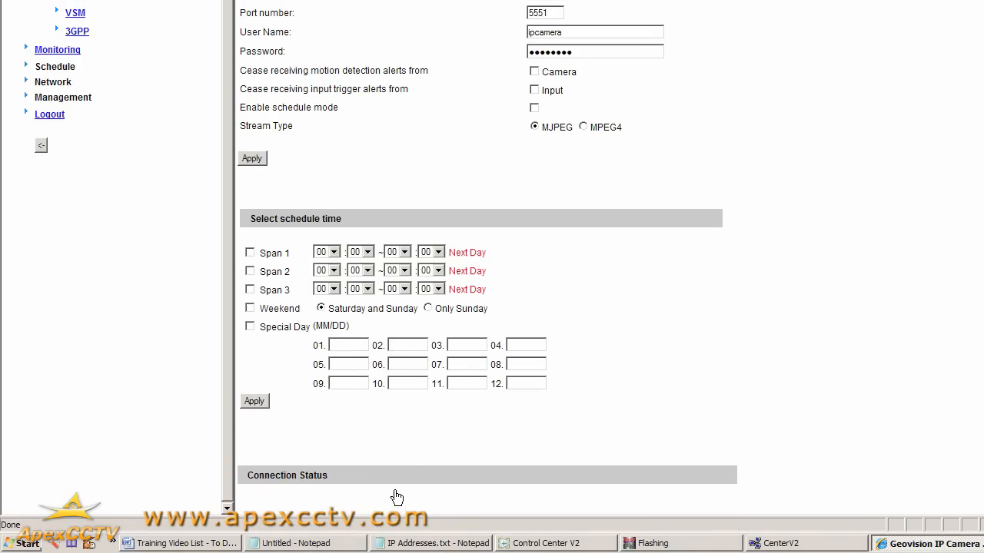
pyautogui.moveTo(406, 464)
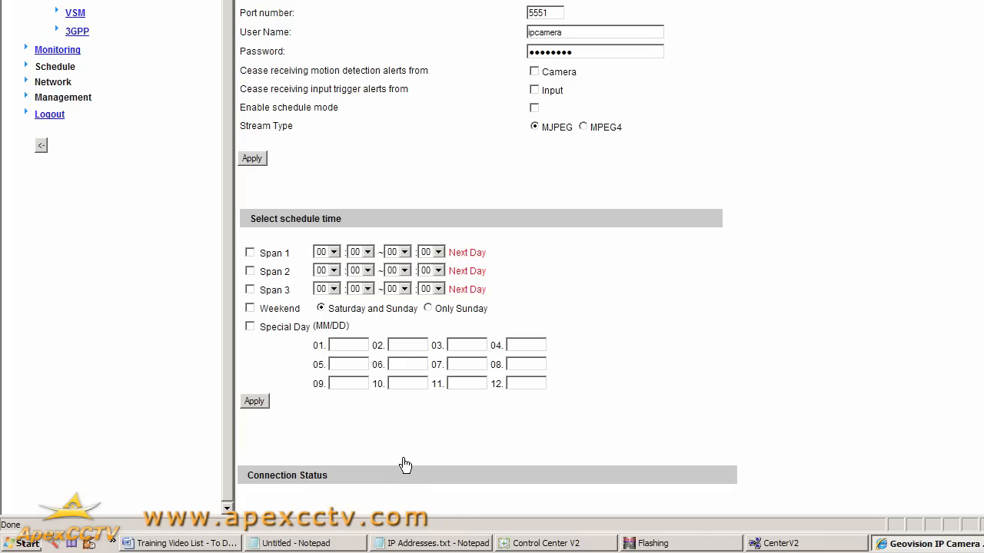
pyautogui.moveTo(423, 443)
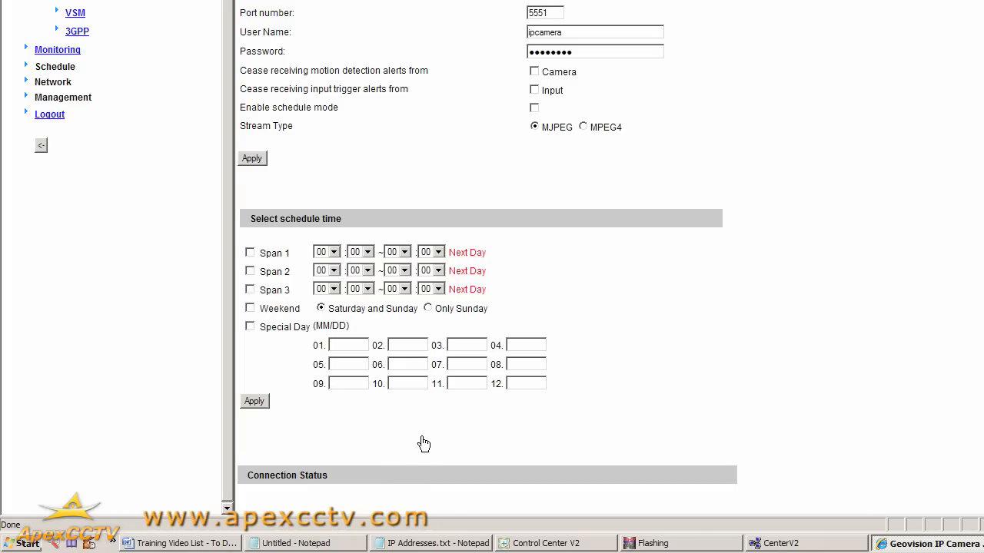
pyautogui.scroll(-3)
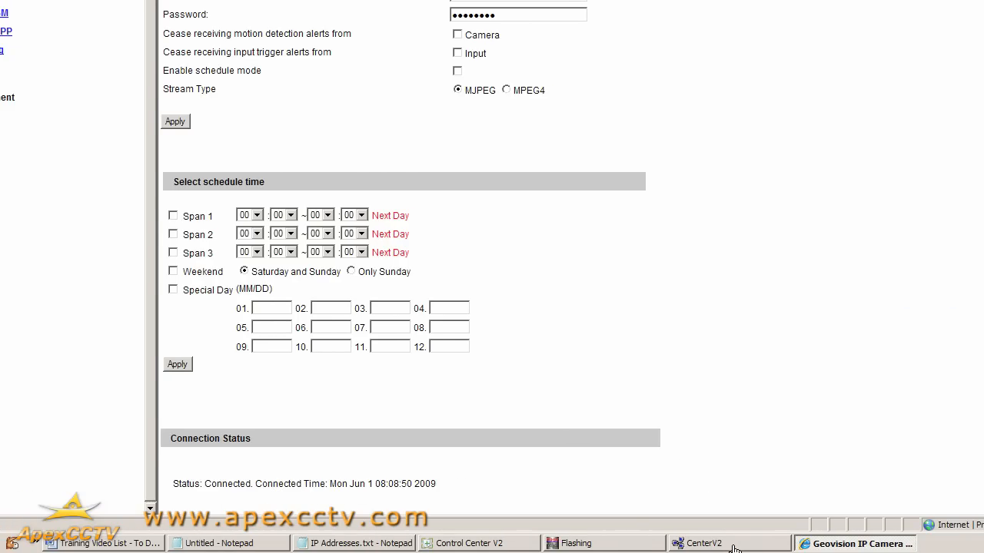
# Start Live View of GeoVision Demo IP Camera under Demonstratoin IP Cameras > ipcamera.
pyautogui.click(697, 543)
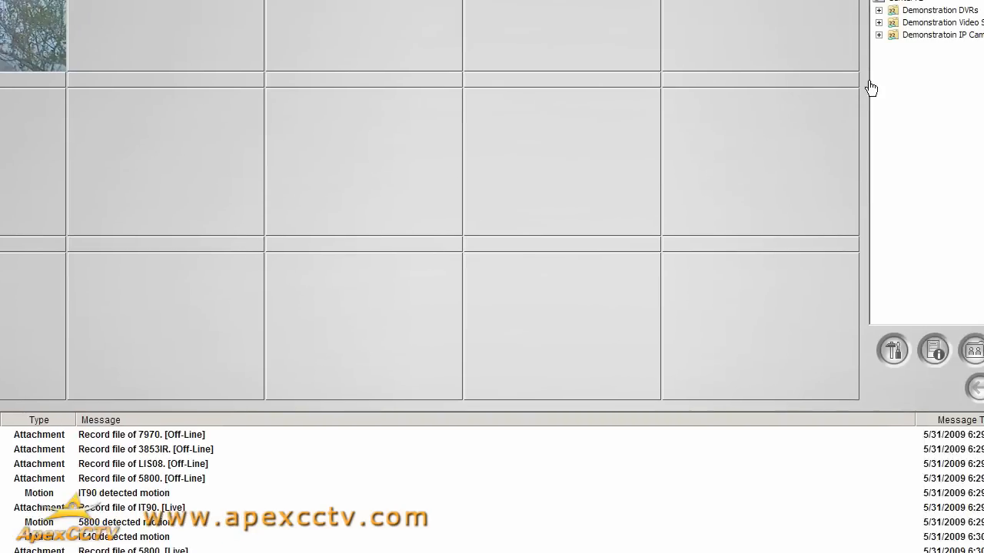
pyautogui.click(782, 134)
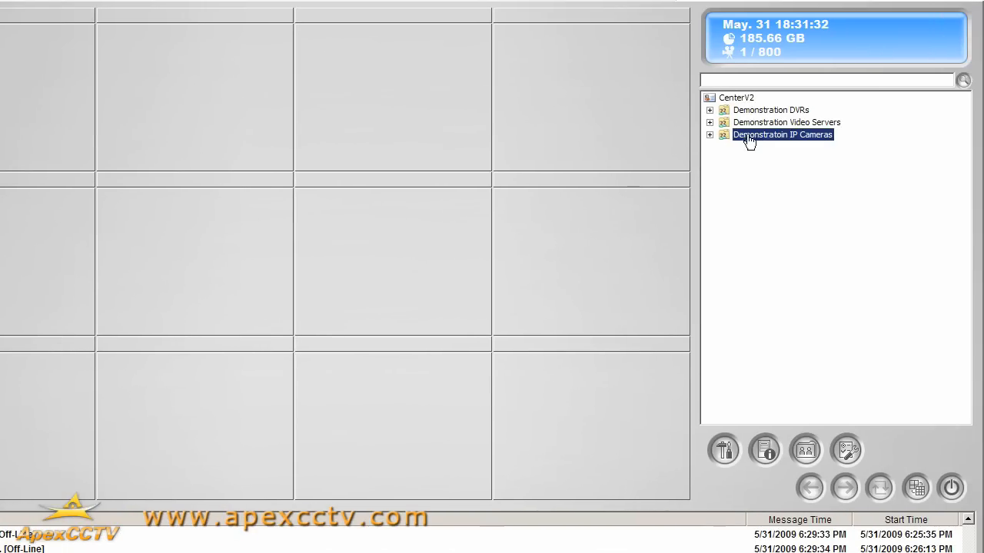
pyautogui.click(708, 134)
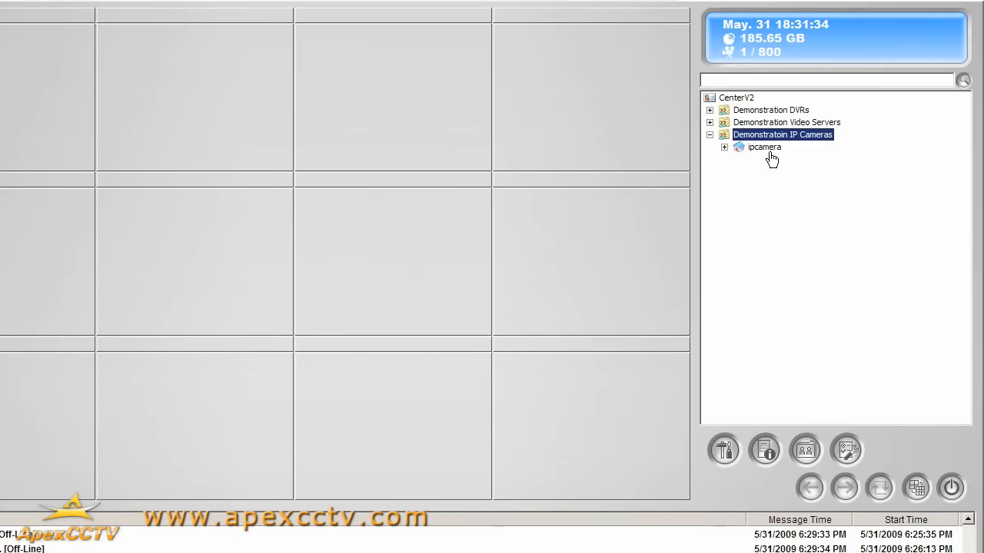
pyautogui.click(723, 146)
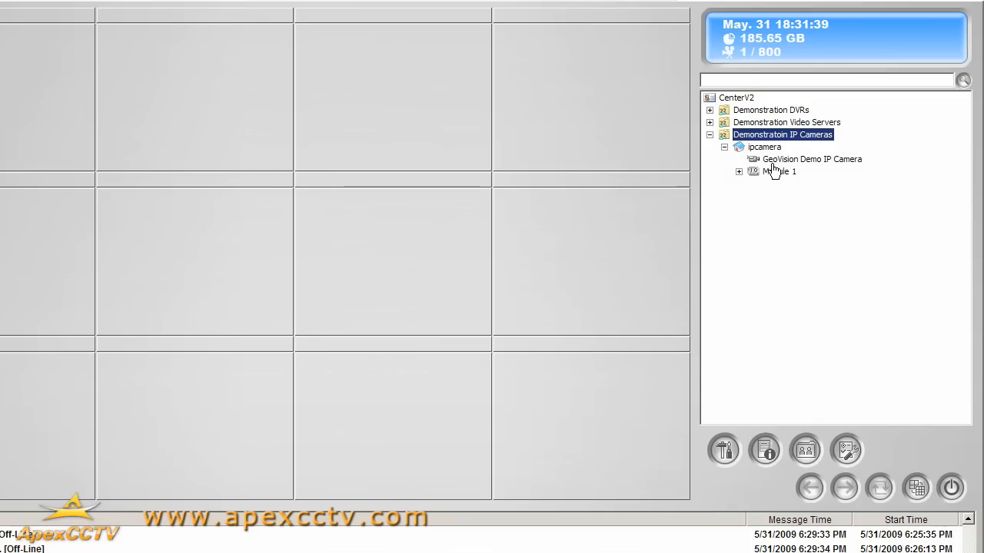
pyautogui.rightClick(810, 159)
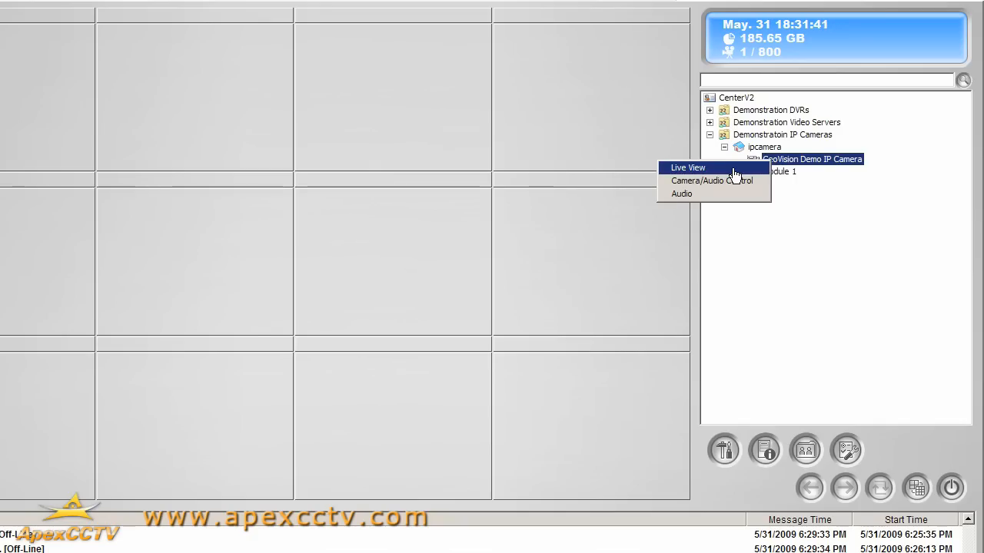
pyautogui.click(687, 167)
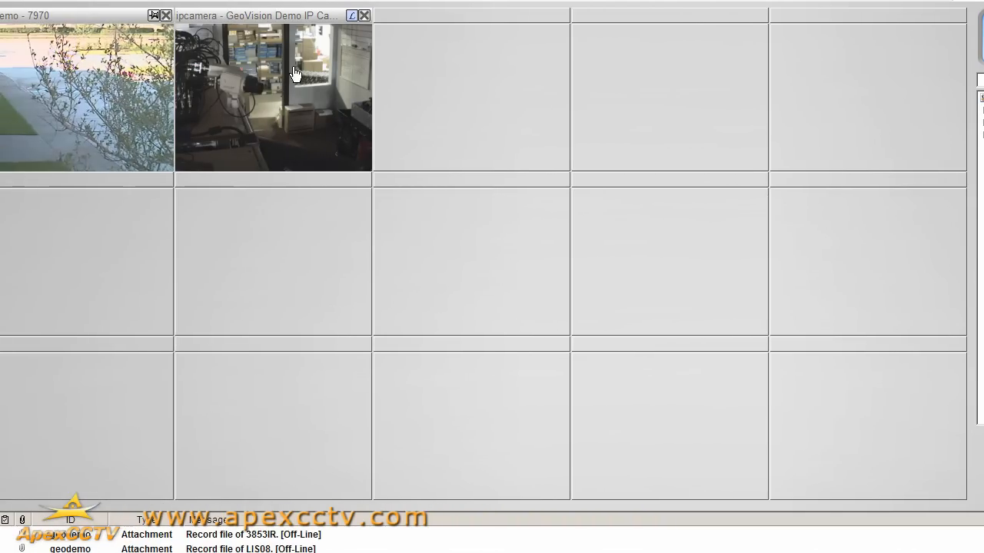
pyautogui.moveTo(298, 99)
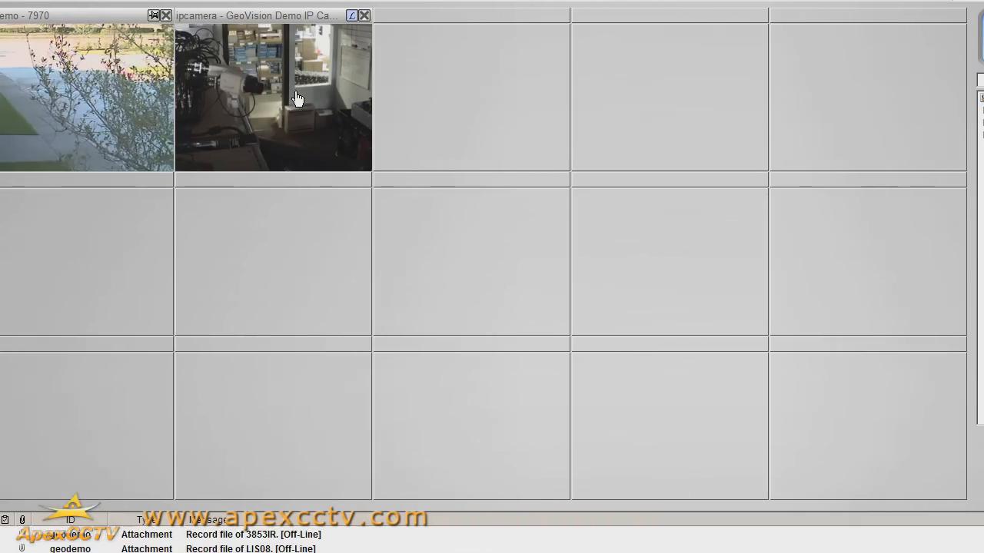